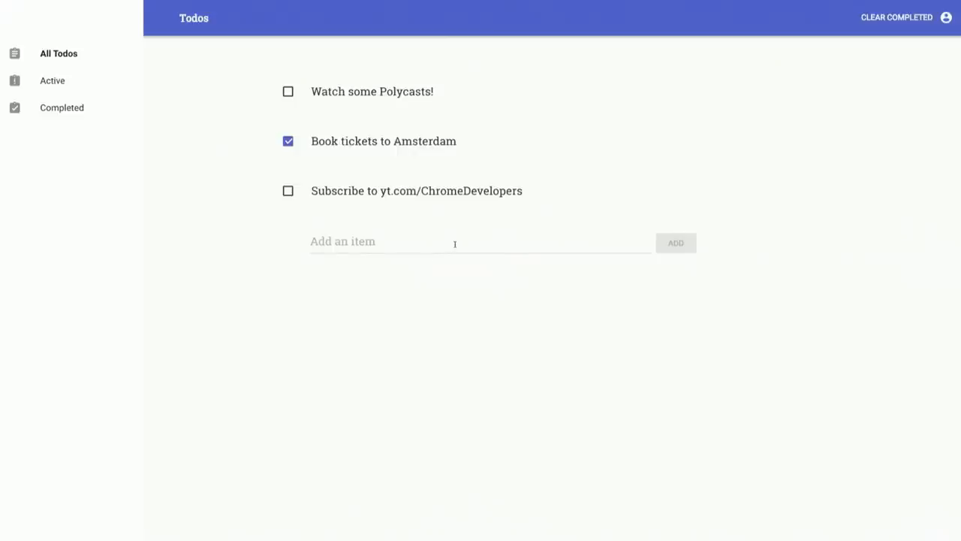
- Add 'Buy some pizza rolls' as a to-do and start typing 'Work on slide'
{"action": "type", "text": "Buy some"}
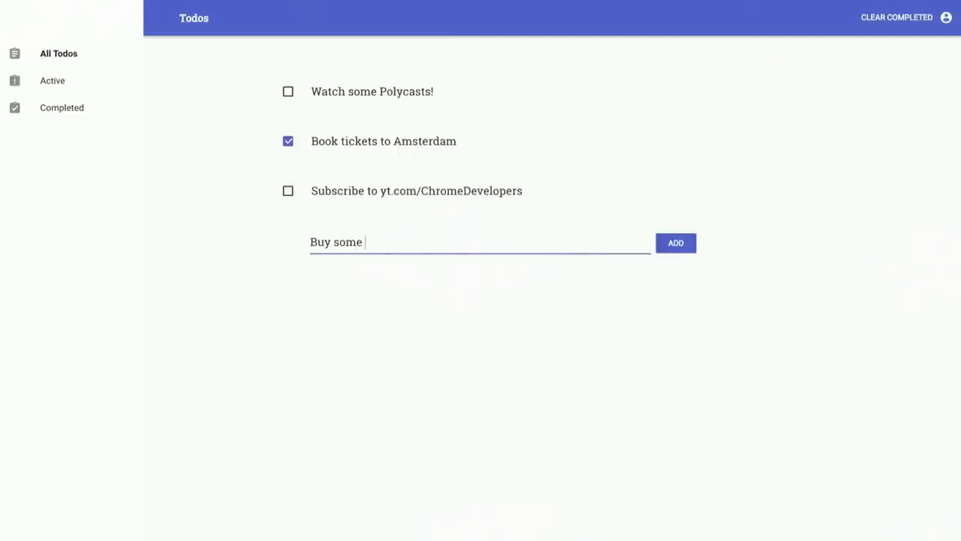
{"action": "left_click", "coordinate": [675, 242]}
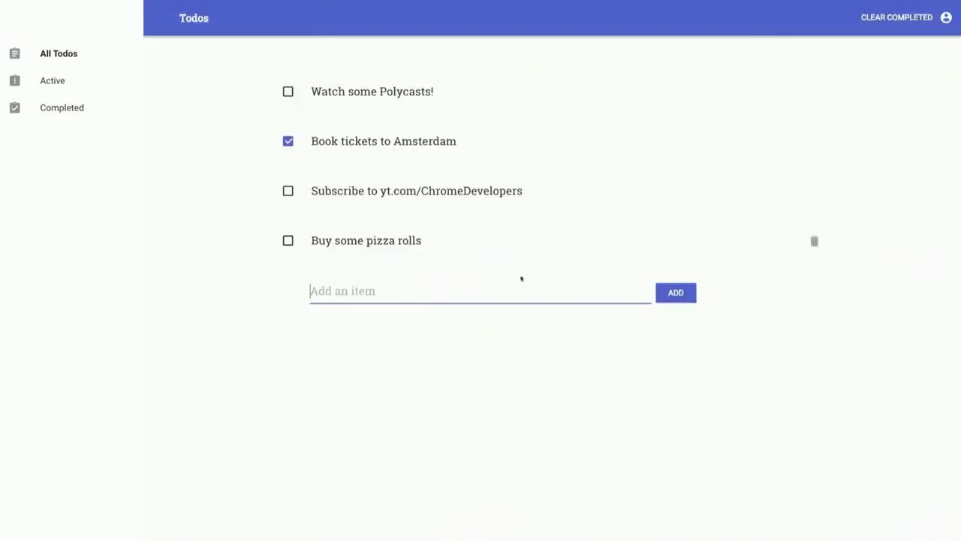
{"action": "type", "text": "Work on slide"}
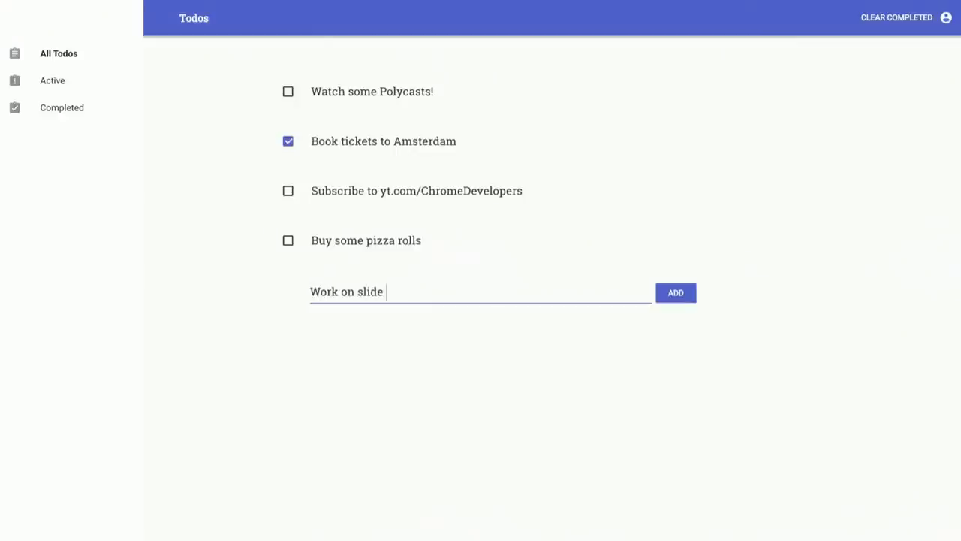
- Add 'Work on slide deck', delete the Subscribe to yt.com/ChromeDevelopers item, and clear completed items
{"action": "left_click", "coordinate": [674, 293]}
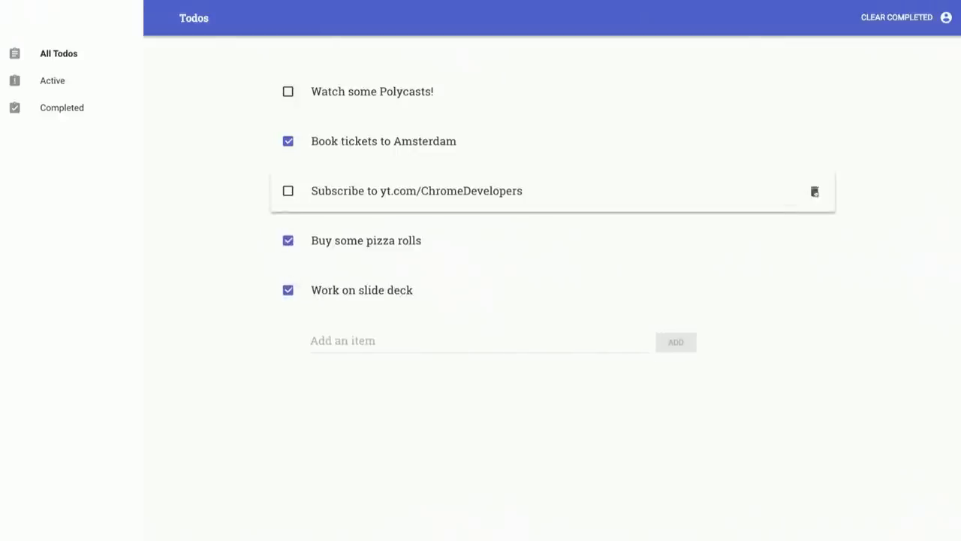
{"action": "left_click", "coordinate": [815, 191]}
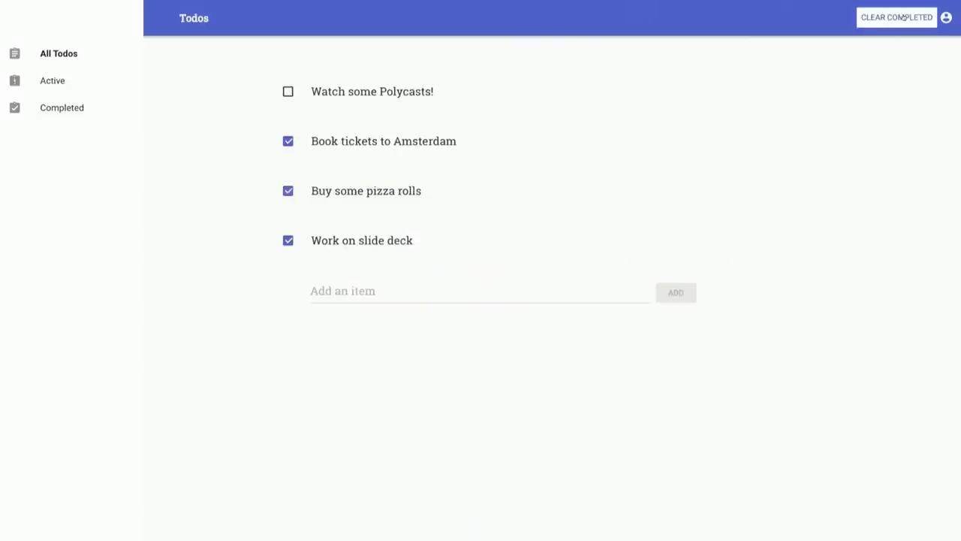
{"action": "left_click", "coordinate": [896, 17]}
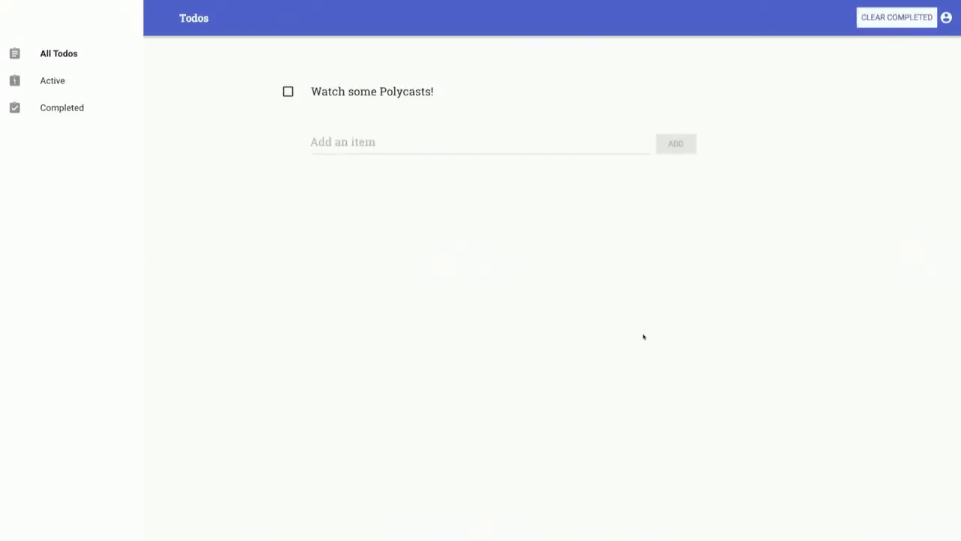